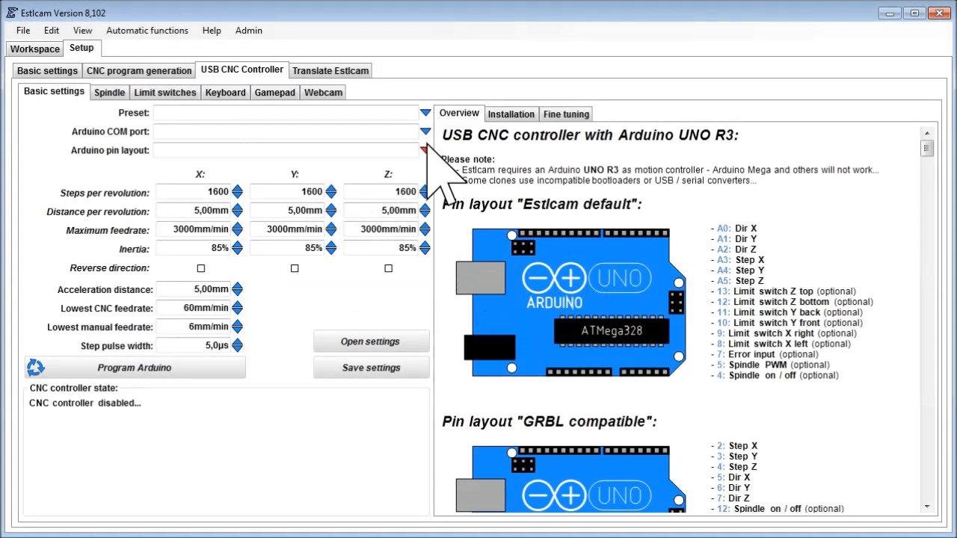
- Set the Arduino COM port to COM5 and bring up the pin layout choices
click(424, 132)
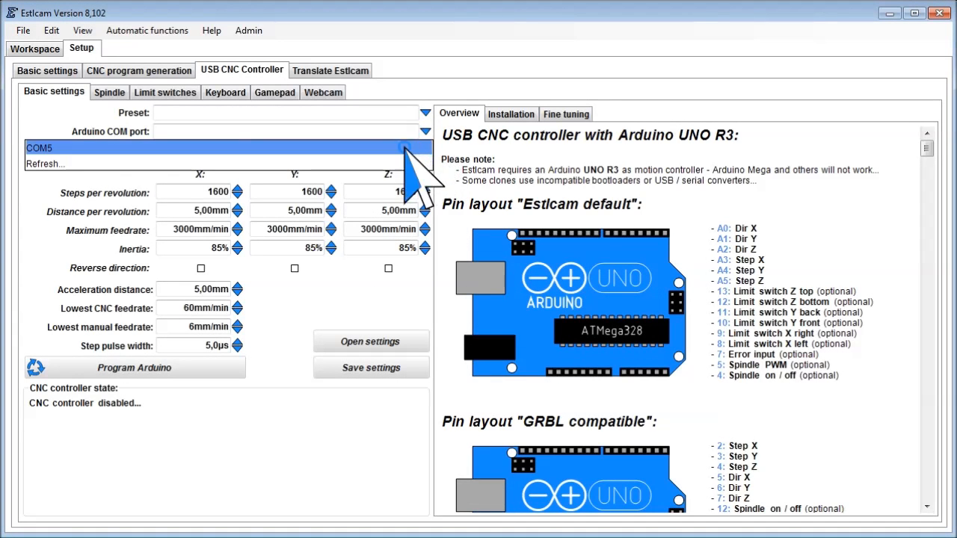
click(38, 148)
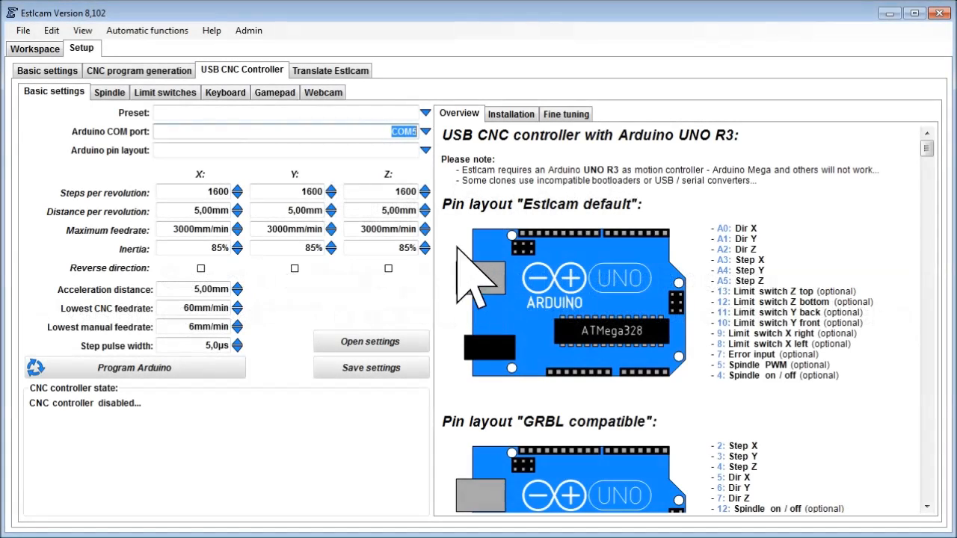
click(424, 149)
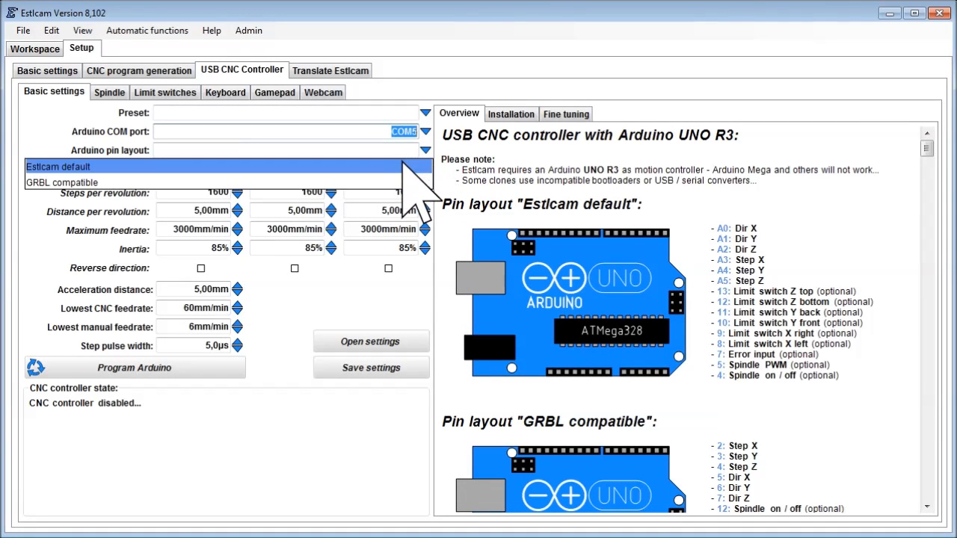
mouse_move(61, 183)
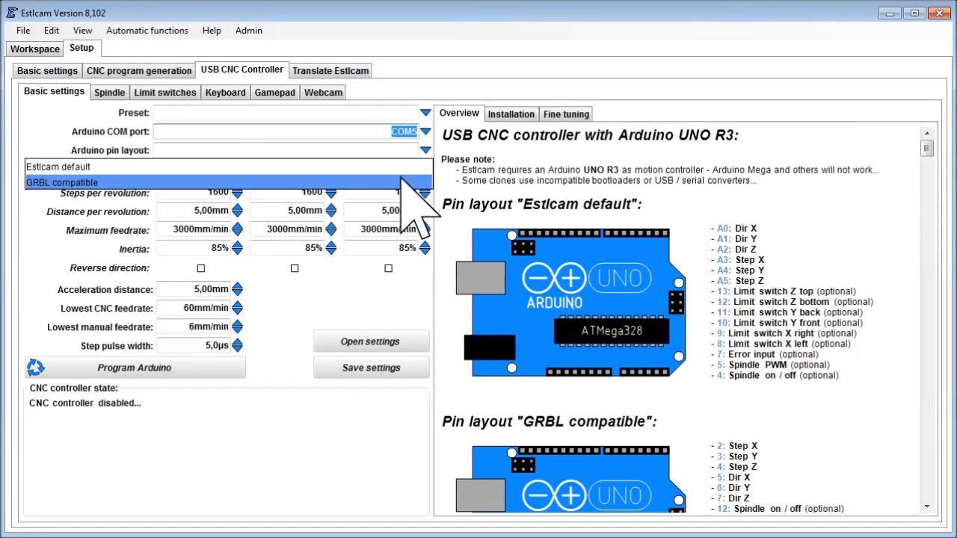
- Choose the GRBL compatible Arduino pin layout
click(62, 182)
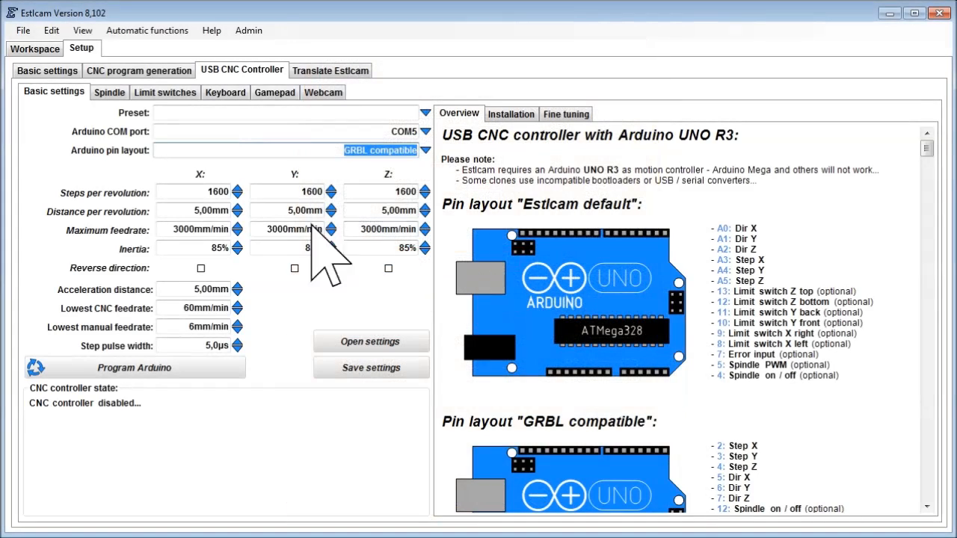
mouse_move(232, 247)
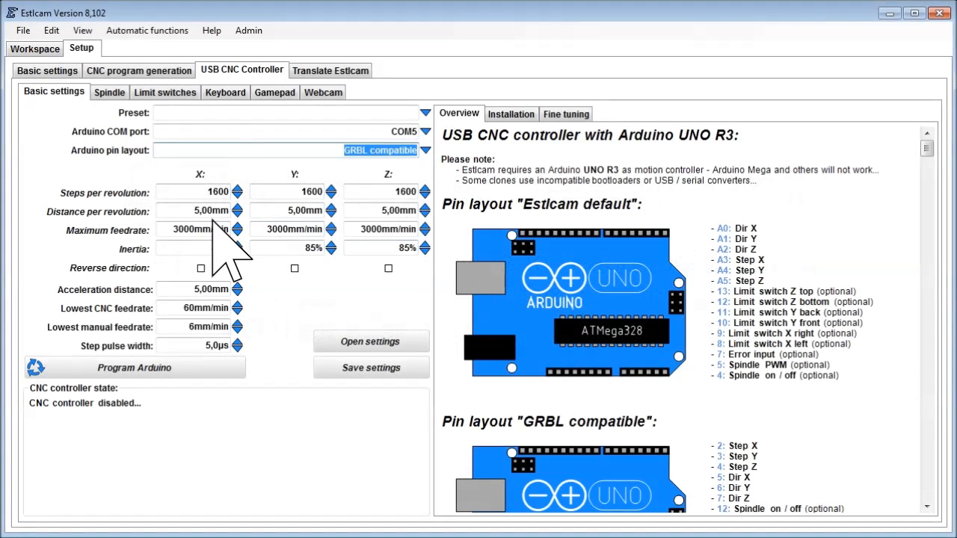
mouse_move(381, 254)
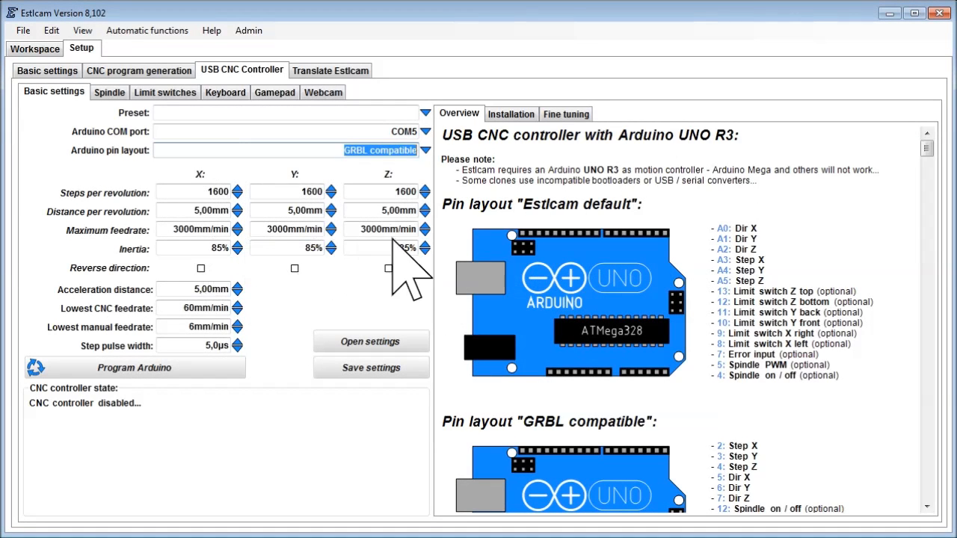
mouse_move(388, 269)
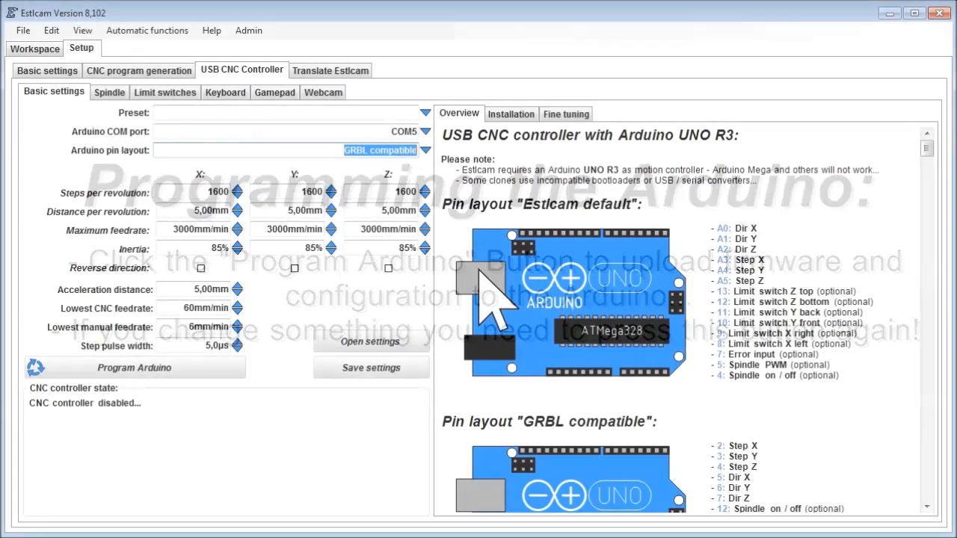
- Program the Arduino with the controller firmware so the controller becomes active
click(135, 368)
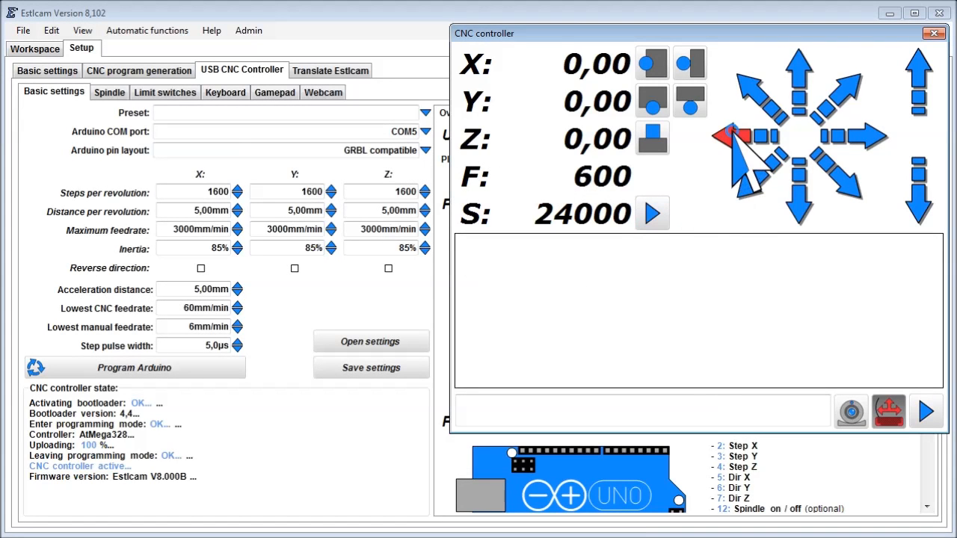
- Jog the X, Y and Z axes away from zero to test the machine
click(868, 138)
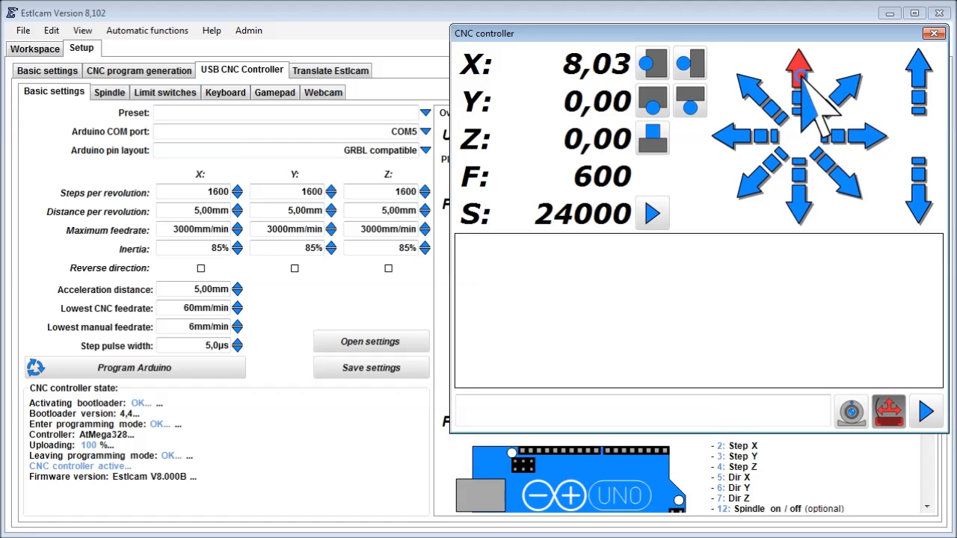
click(799, 197)
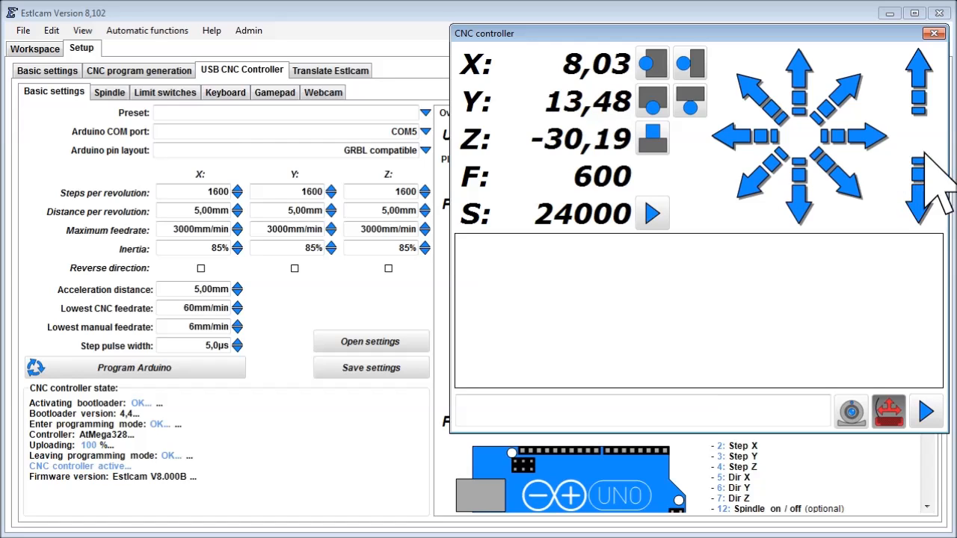
click(918, 83)
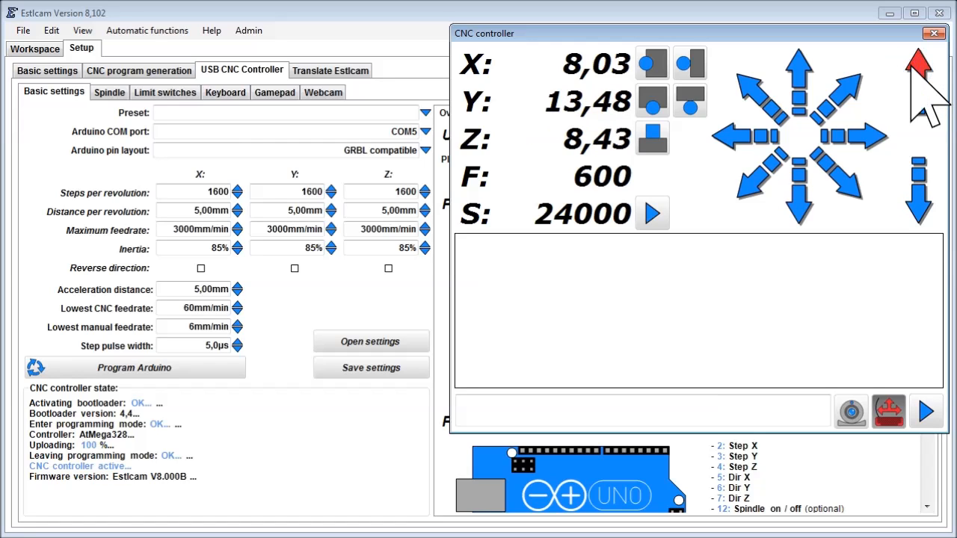
mouse_move(292, 307)
text(4)
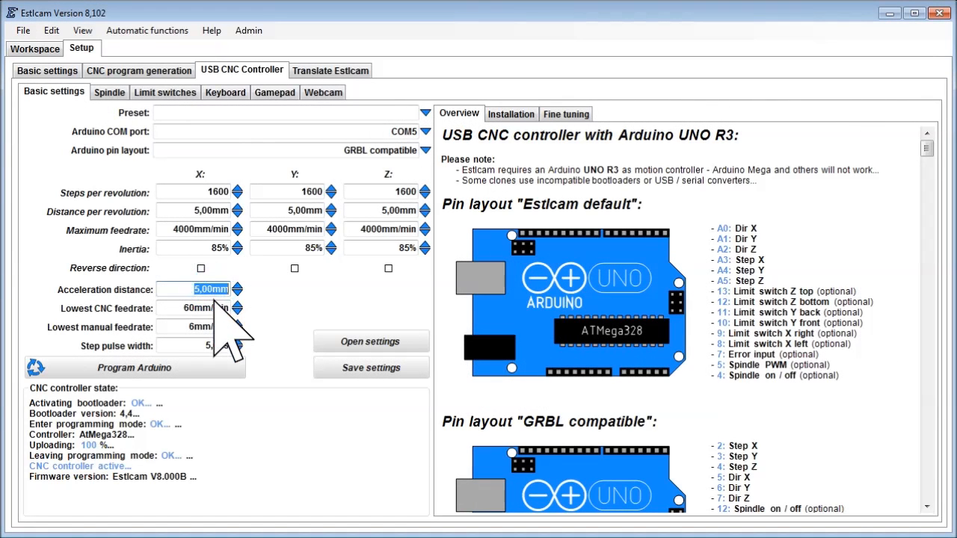
- Apply the updated settings so the controller reconnects as active with firmware V8.000B
click(236, 291)
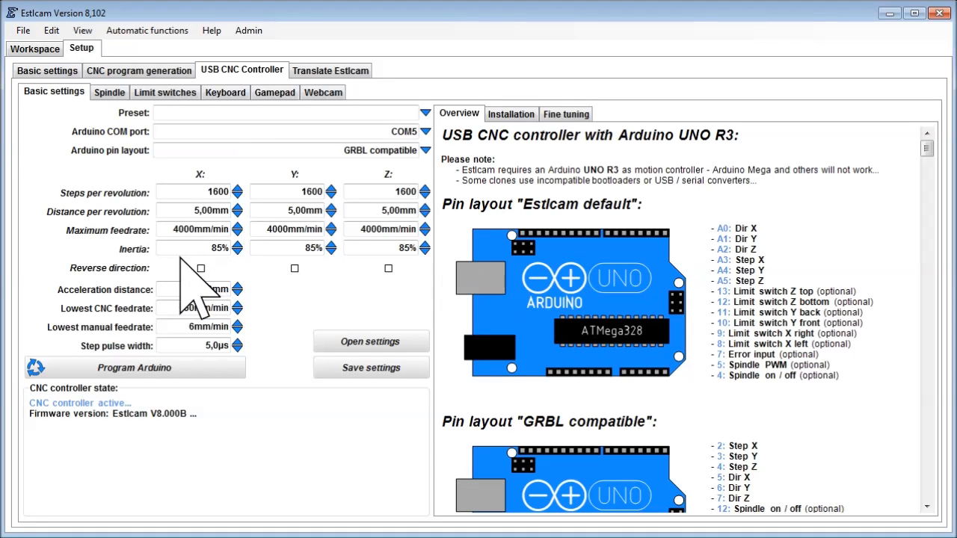
- Return to the Workspace showing the stepped contour drawing
click(35, 48)
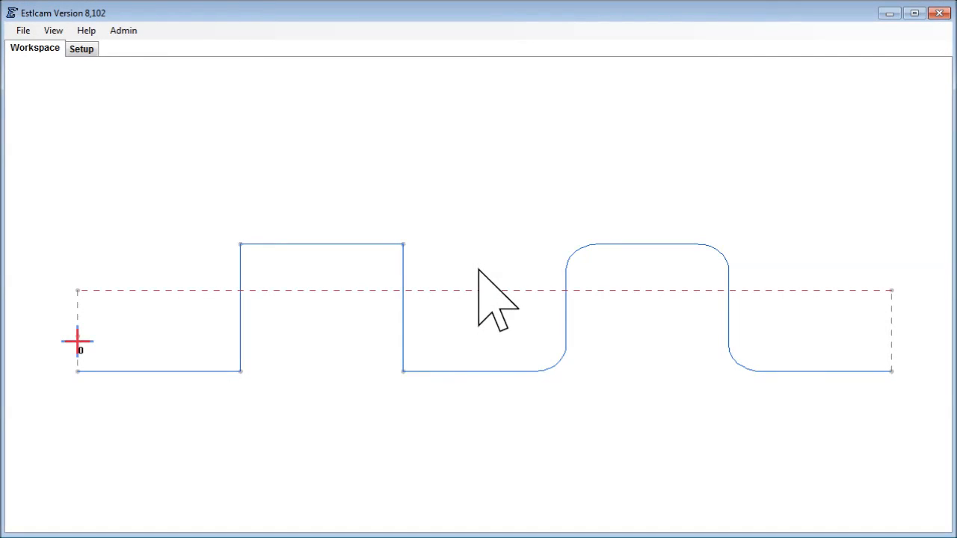
mouse_move(251, 404)
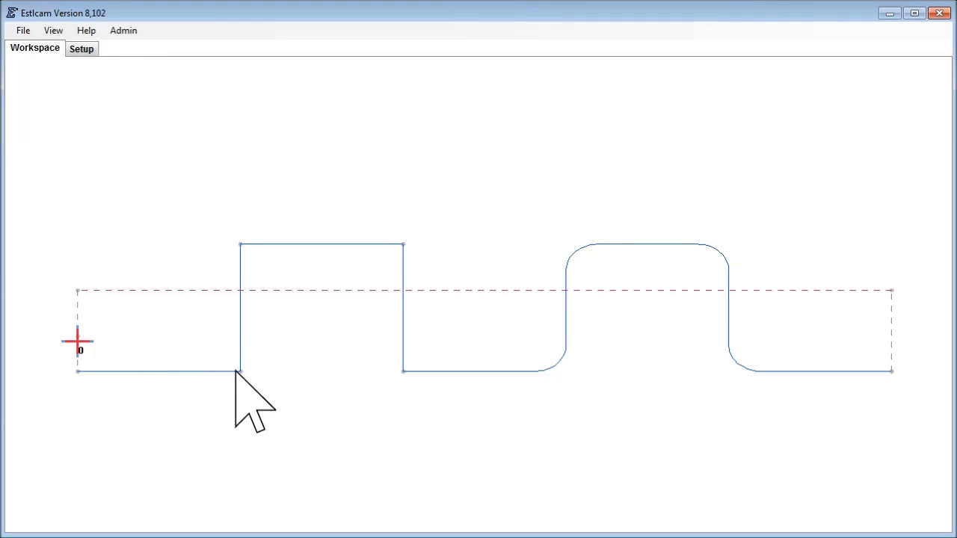